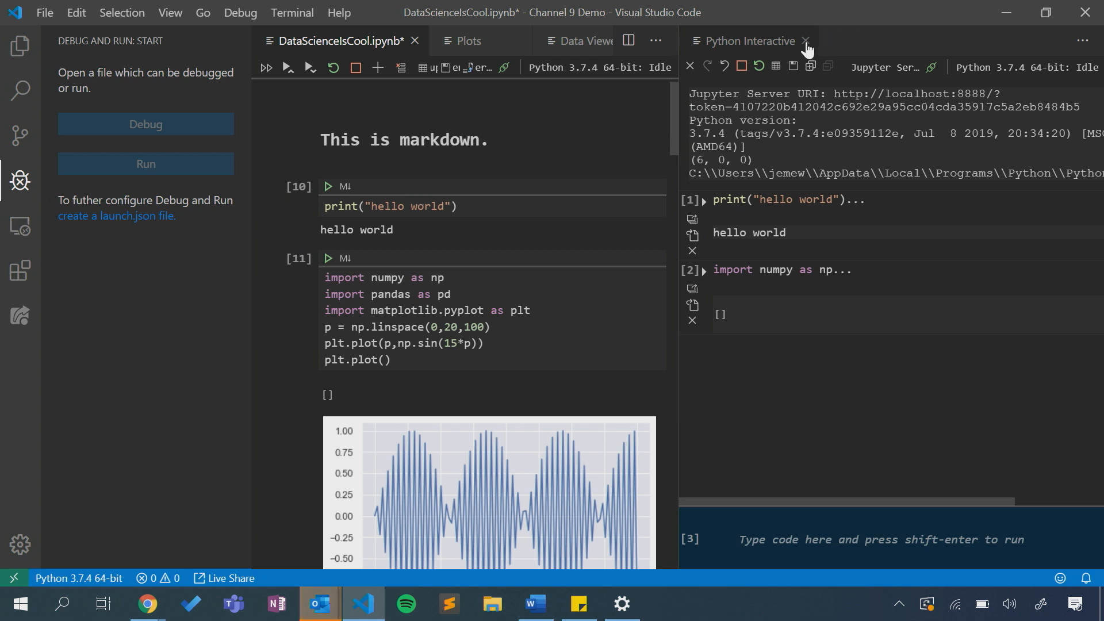
Close the Python Interactive window so the DataScienceIsCool notebook fills the editor.
{"action": "left_click", "coordinate": [804, 41]}
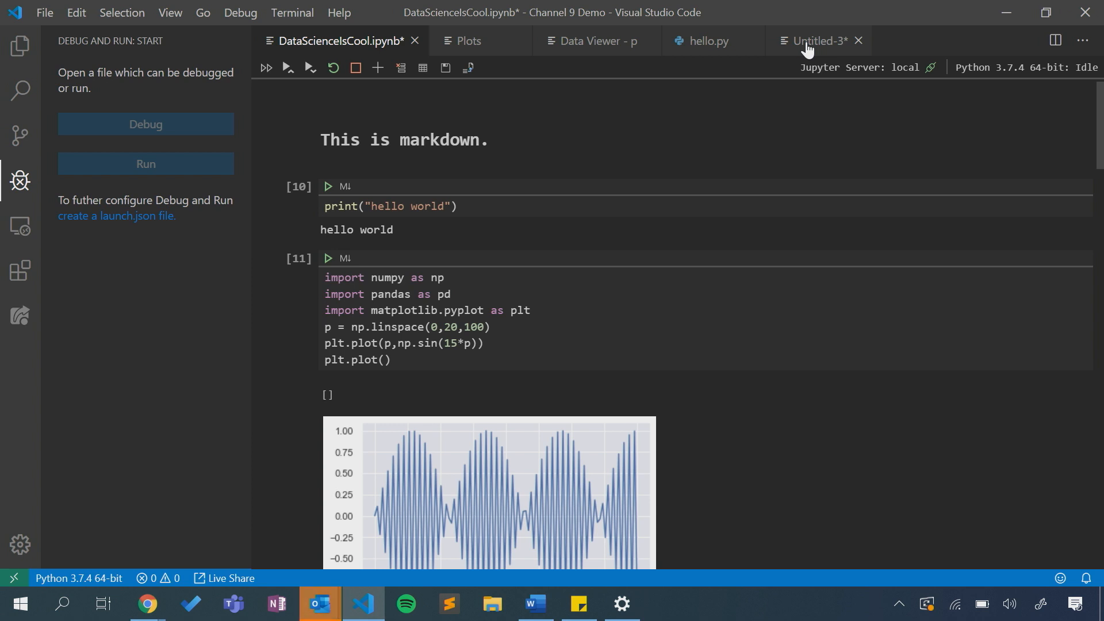
{"action": "mouse_move", "coordinate": [696, 71]}
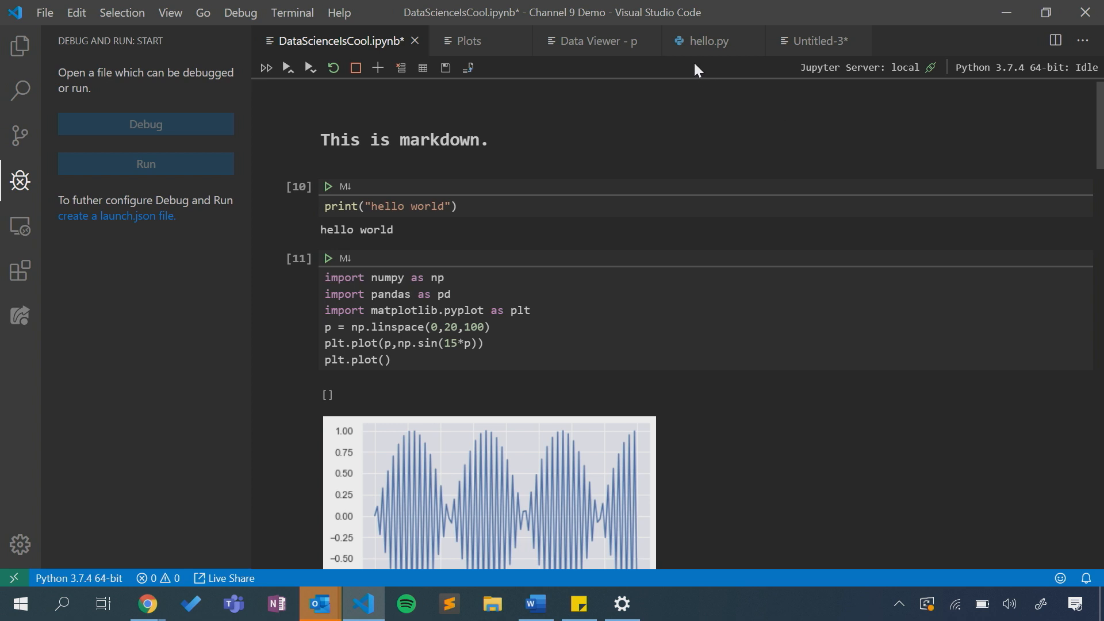
{"action": "mouse_move", "coordinate": [890, 81]}
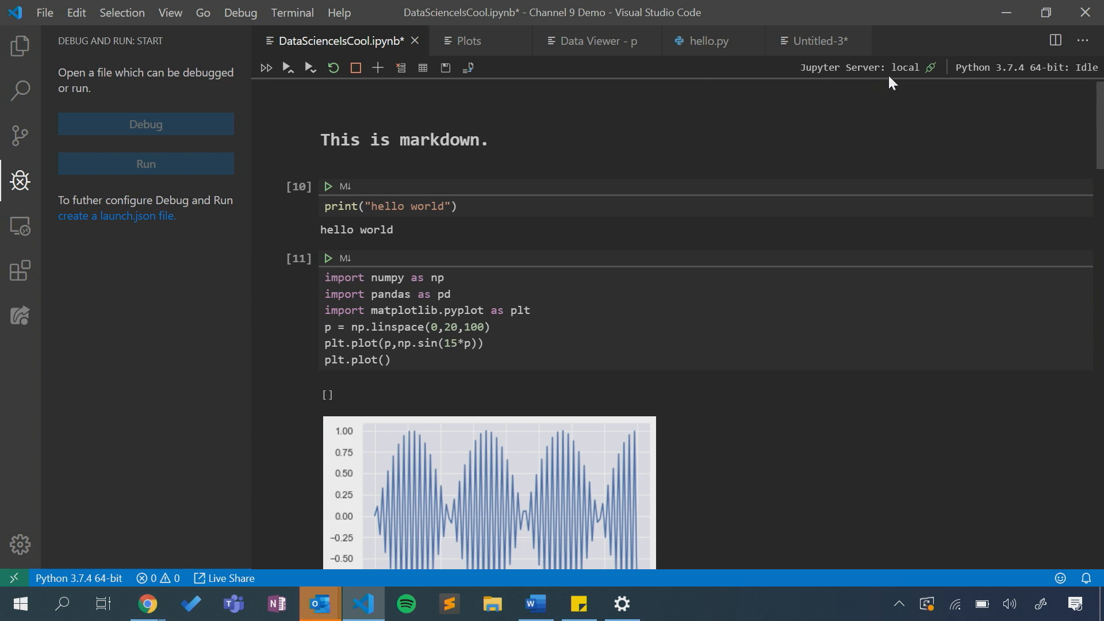
{"action": "mouse_move", "coordinate": [904, 68]}
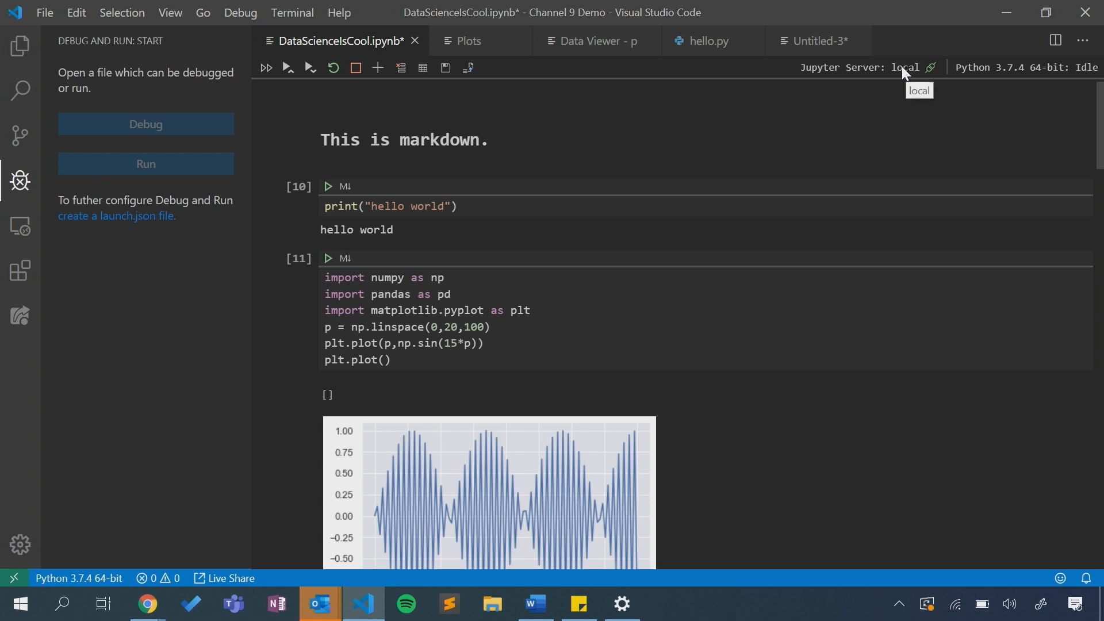
{"action": "mouse_move", "coordinate": [735, 77]}
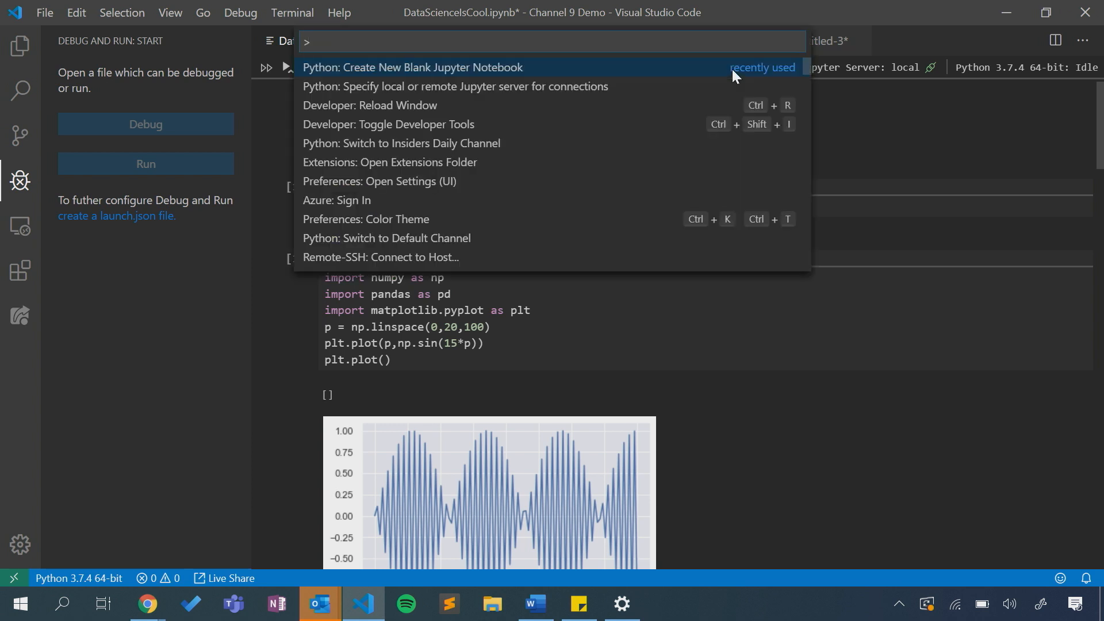
{"action": "mouse_move", "coordinate": [422, 90]}
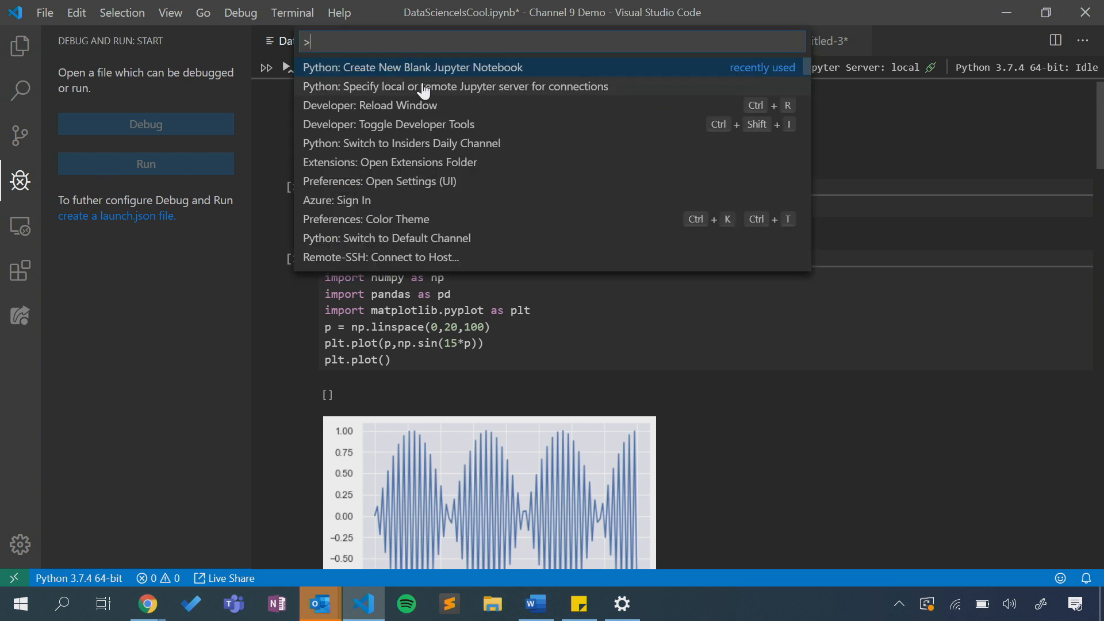
{"action": "left_click", "coordinate": [456, 87]}
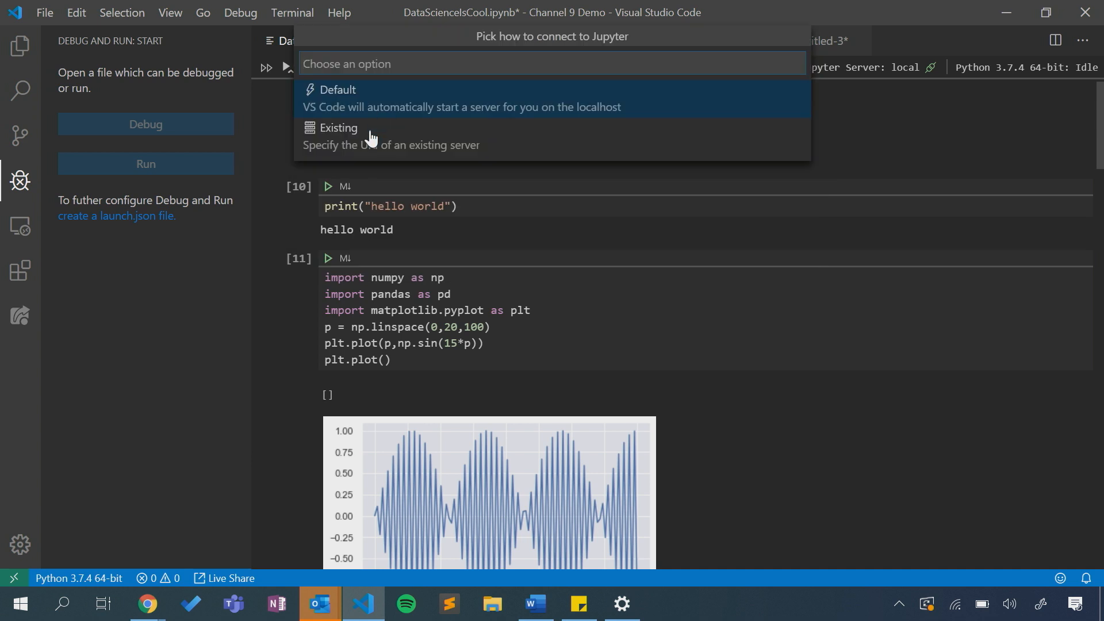
{"action": "mouse_move", "coordinate": [408, 103]}
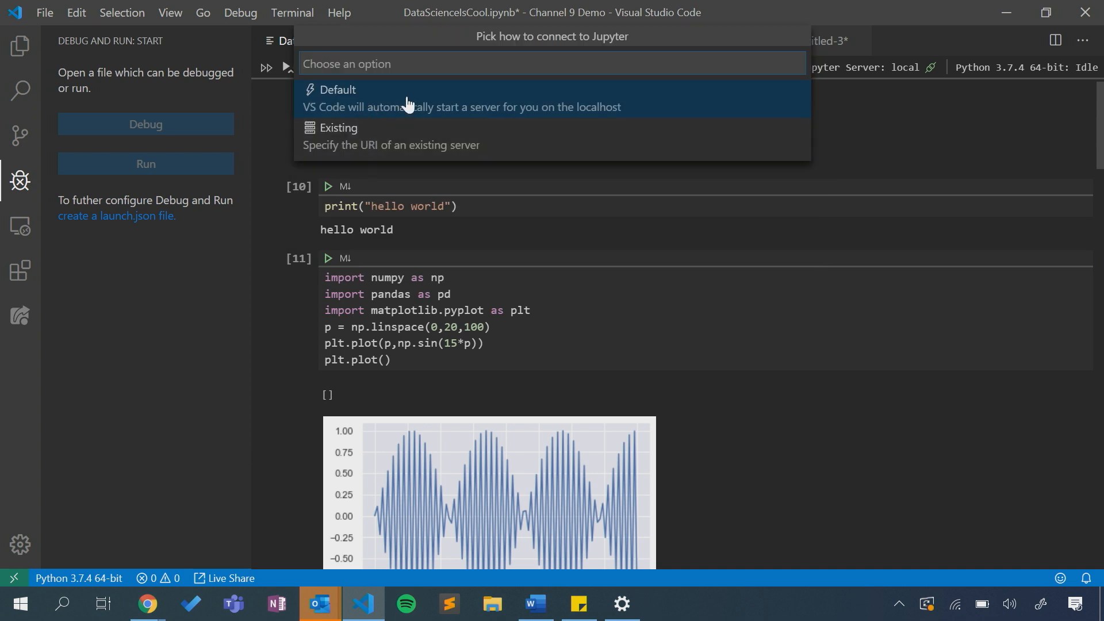
{"action": "mouse_move", "coordinate": [421, 133]}
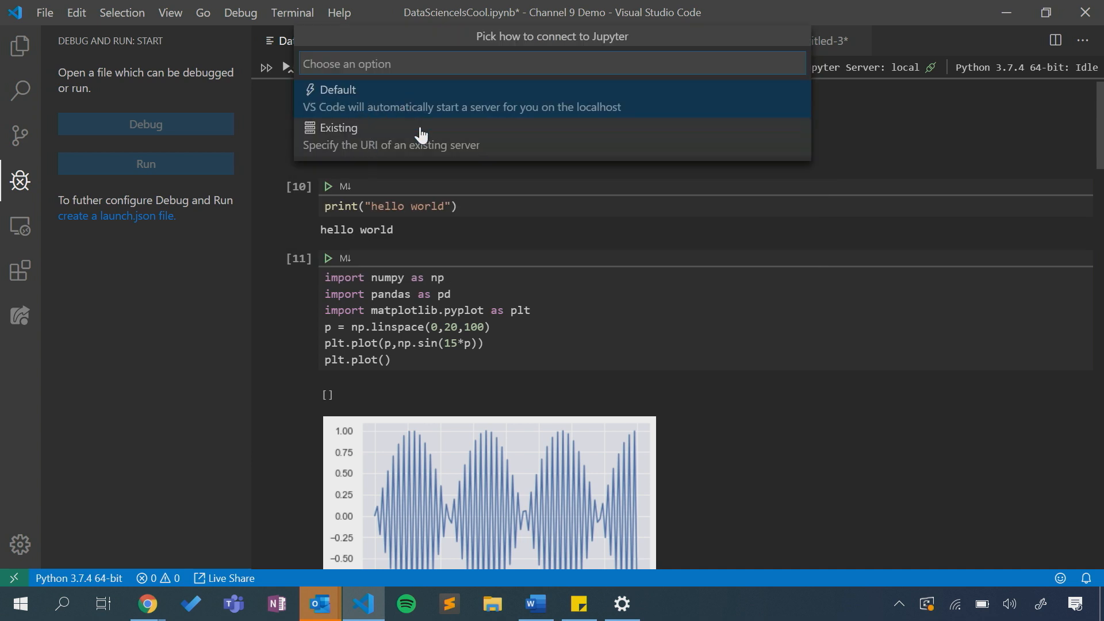
{"action": "left_click", "coordinate": [338, 128]}
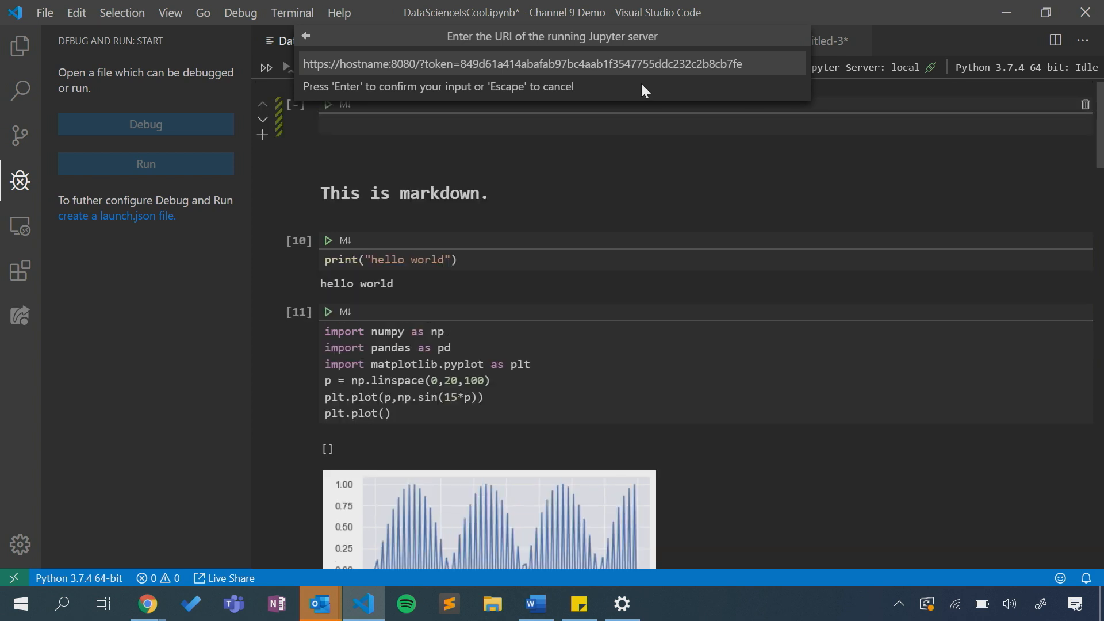
{"action": "left_click", "coordinate": [306, 35]}
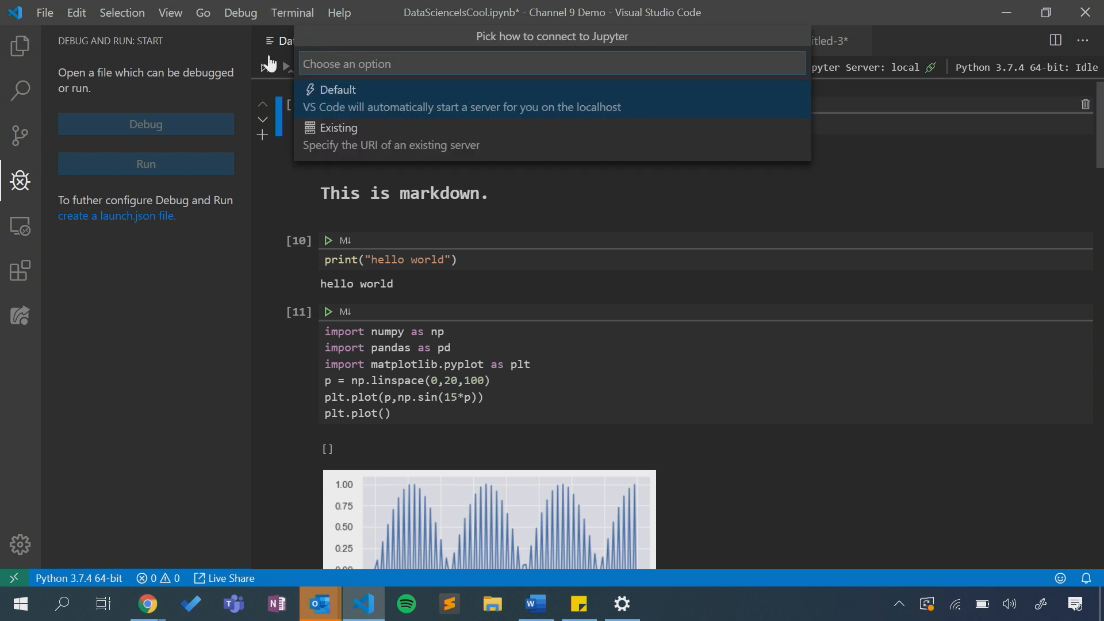
{"action": "left_click", "coordinate": [462, 98]}
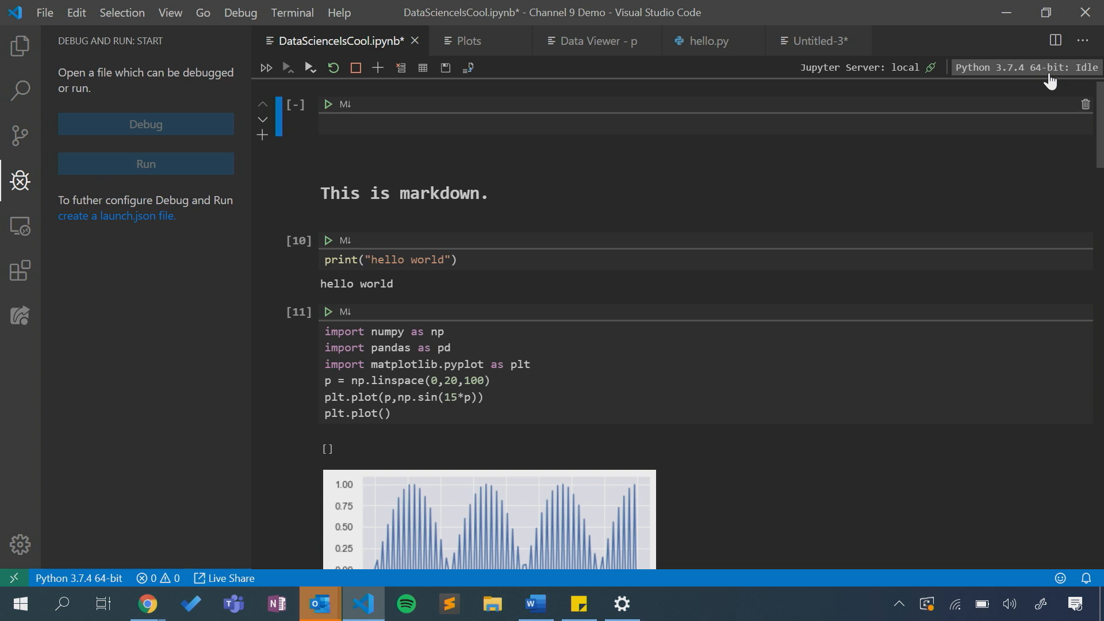
Show the kernel list of Python interpreters and conda environments from the Python 3.7.4 indicator.
{"action": "left_click", "coordinate": [1025, 67]}
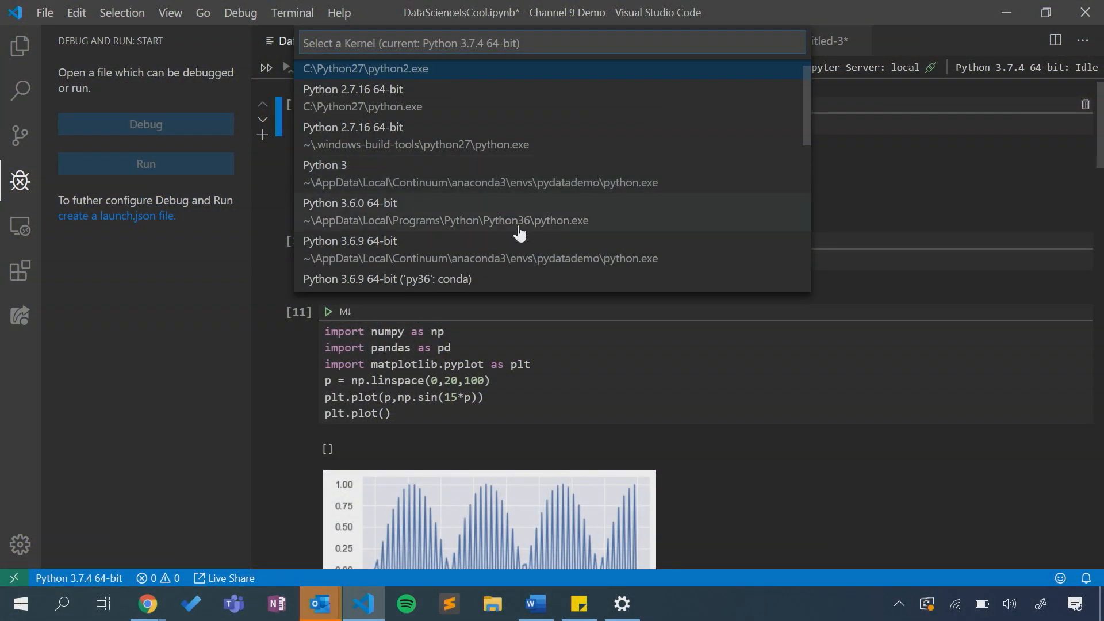
{"action": "scroll", "scroll_direction": "down", "scroll_amount": 3}
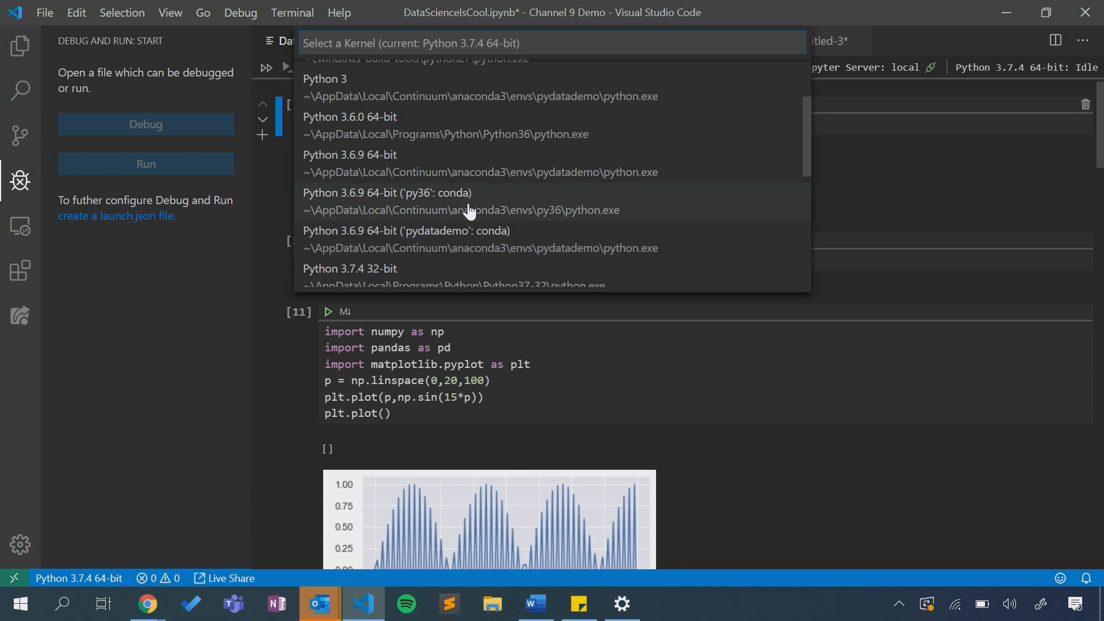